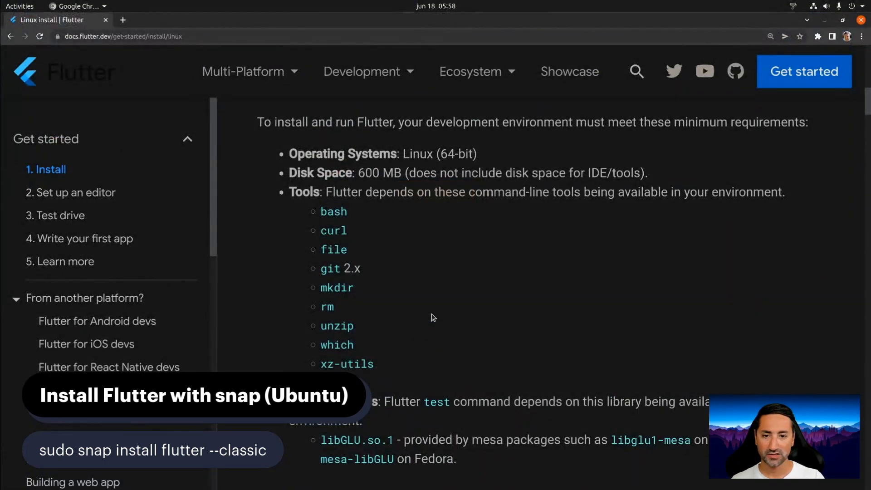
pyautogui.moveTo(464, 272)
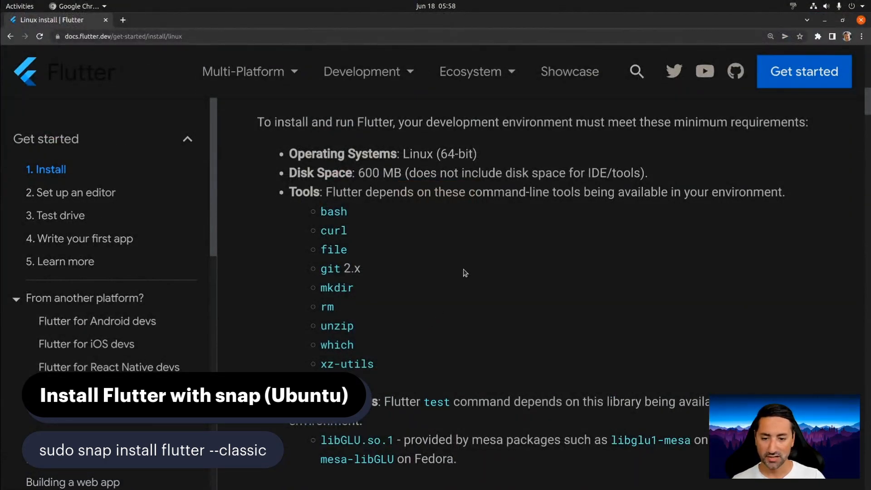
# Scroll past System requirements to the snapd install section and select the word snapd.
pyautogui.scroll(3)
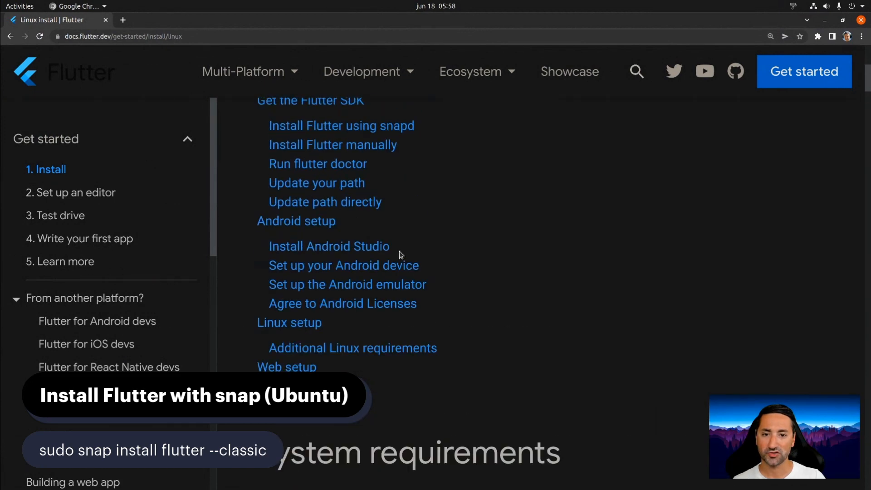
pyautogui.scroll(3)
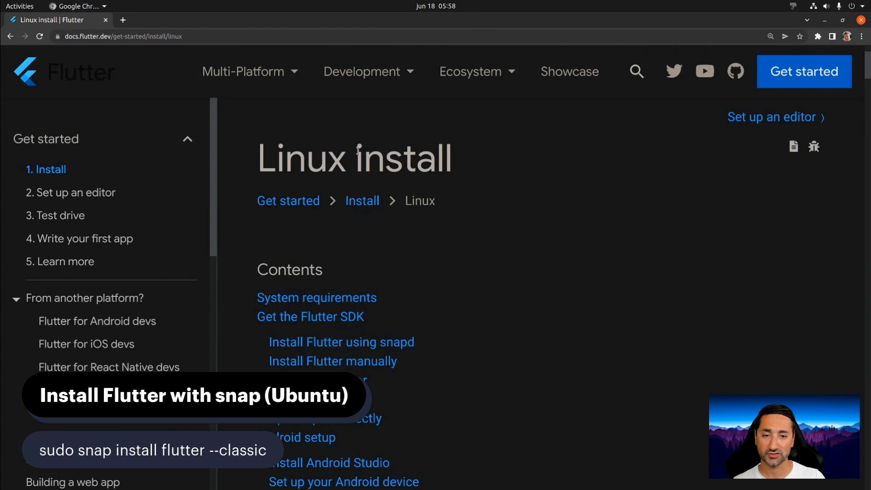
pyautogui.scroll(-3)
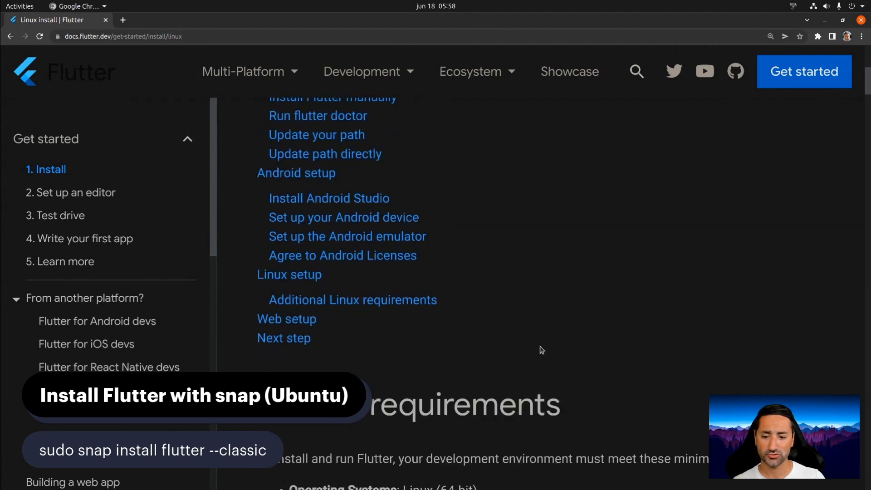
pyautogui.scroll(-3)
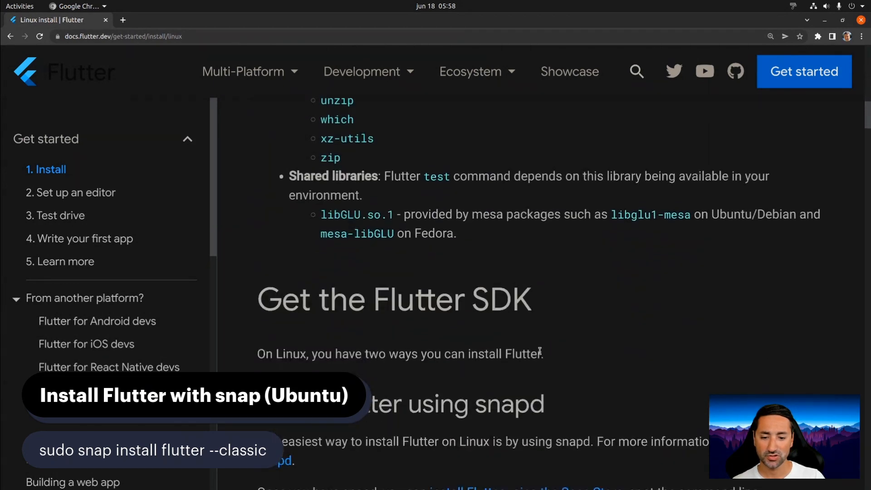
pyautogui.scroll(-3)
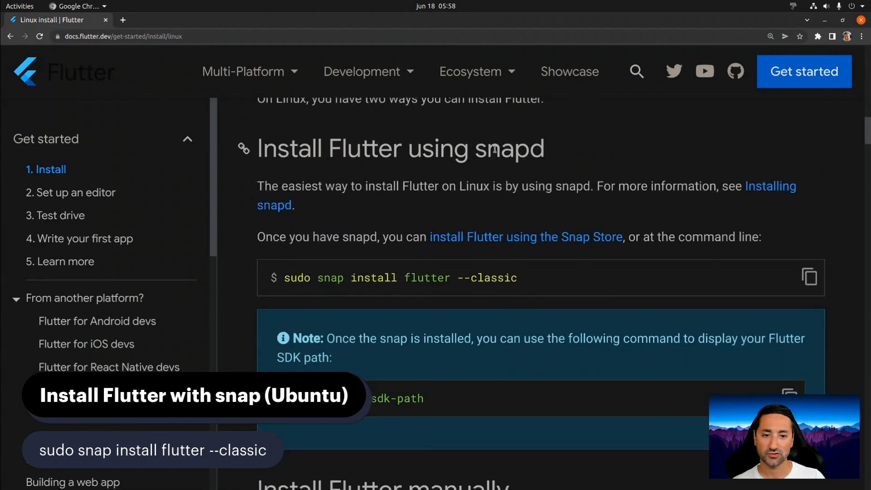
pyautogui.doubleClick(509, 149)
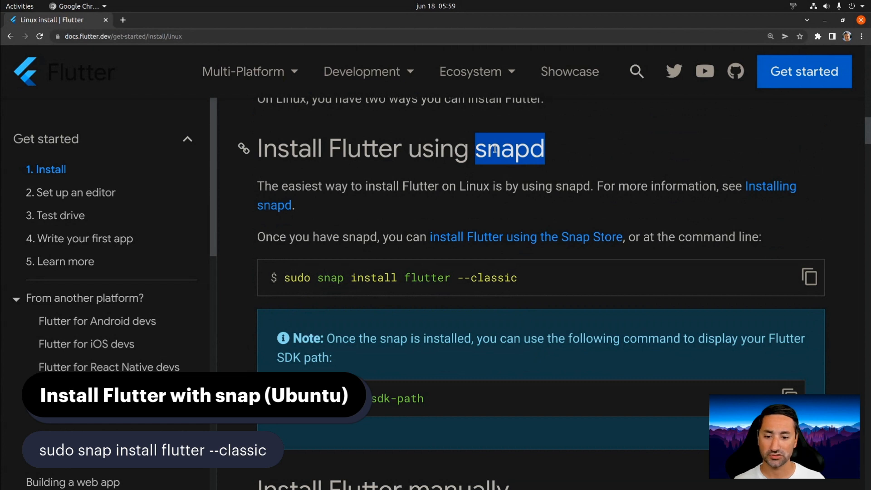
pyautogui.scroll(3)
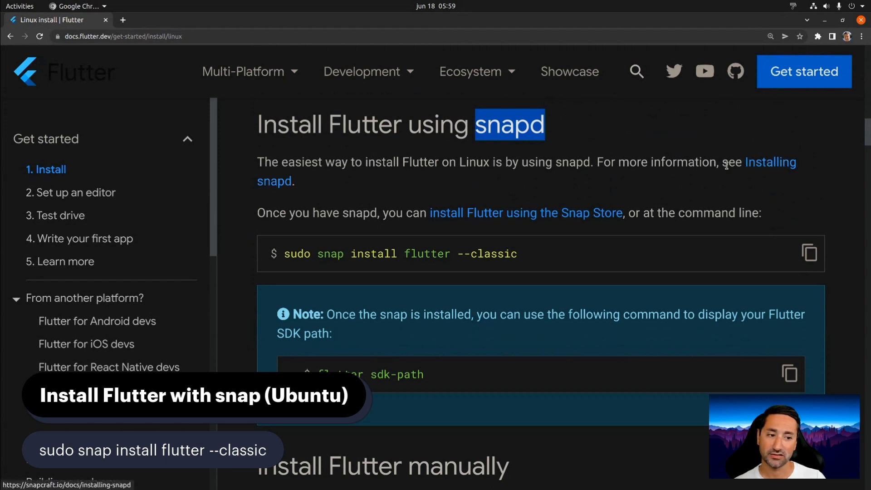
pyautogui.moveTo(769, 161)
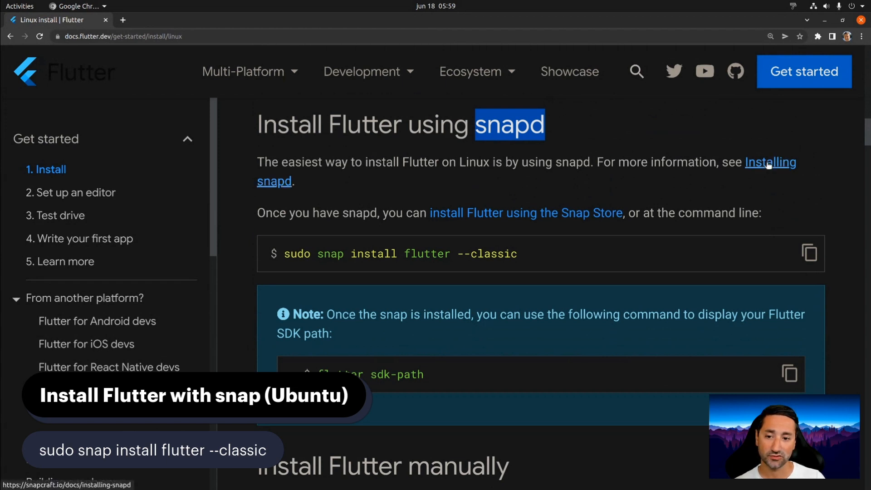
# Follow the Installing snapd link and skim the Snapcraft guide.
pyautogui.click(769, 161)
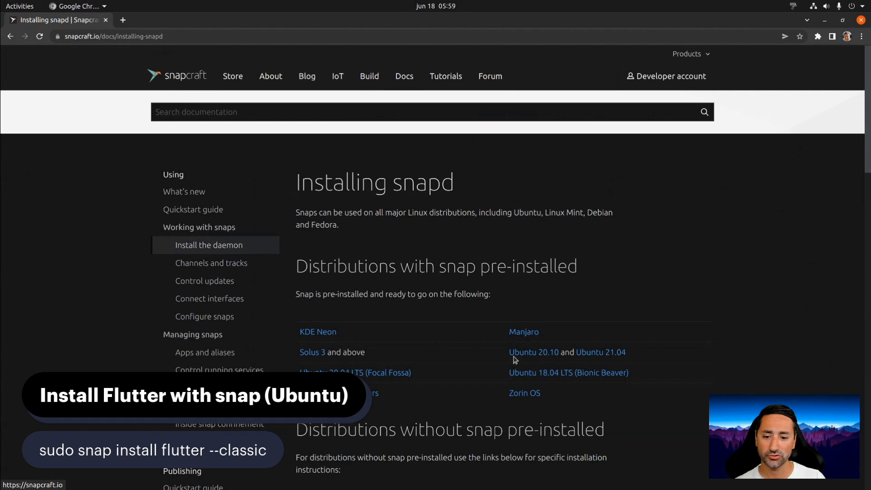
pyautogui.scroll(-3)
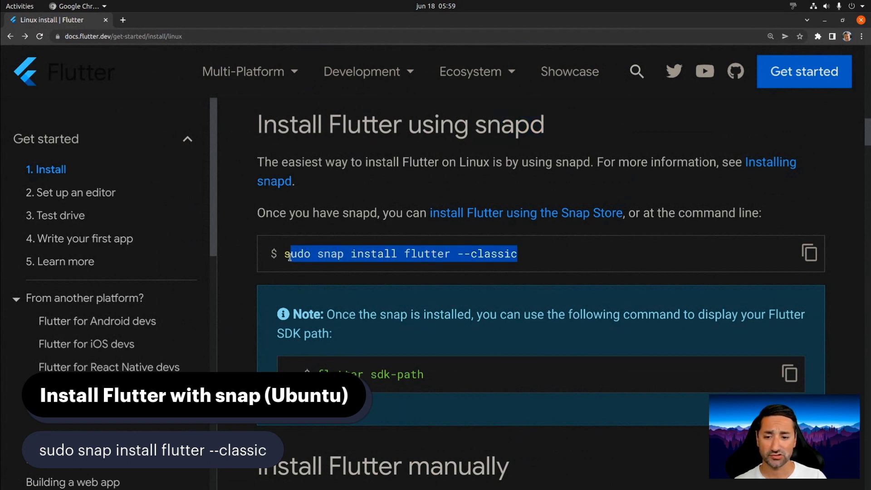
# Run sudo snap install flutter --classic in the terminal.
pyautogui.click(70, 6)
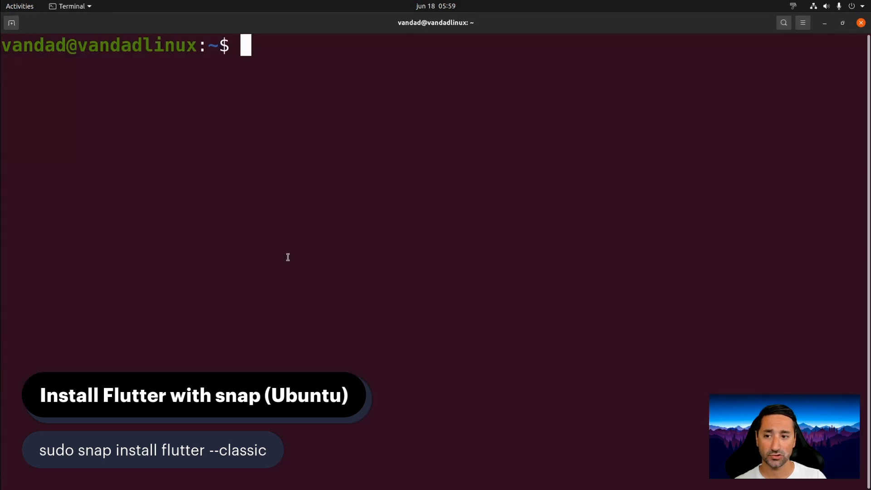
pyautogui.write('sudo snap install flutter --classic')
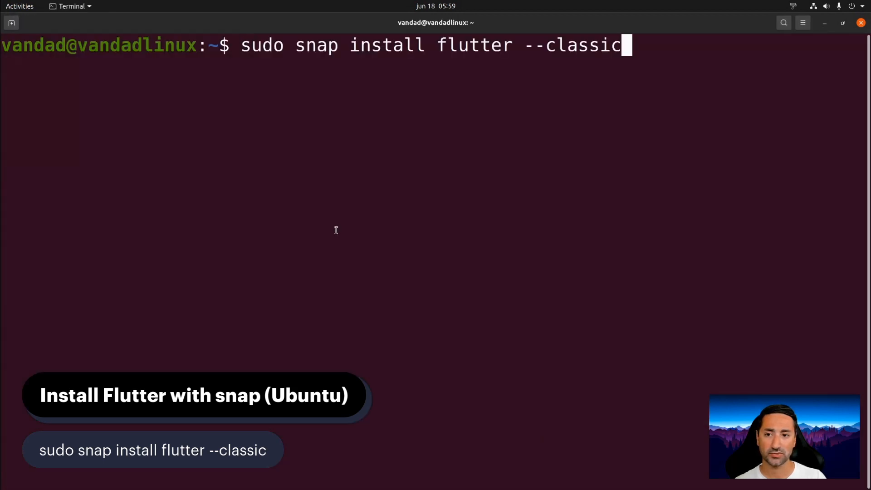
pyautogui.press('Return')
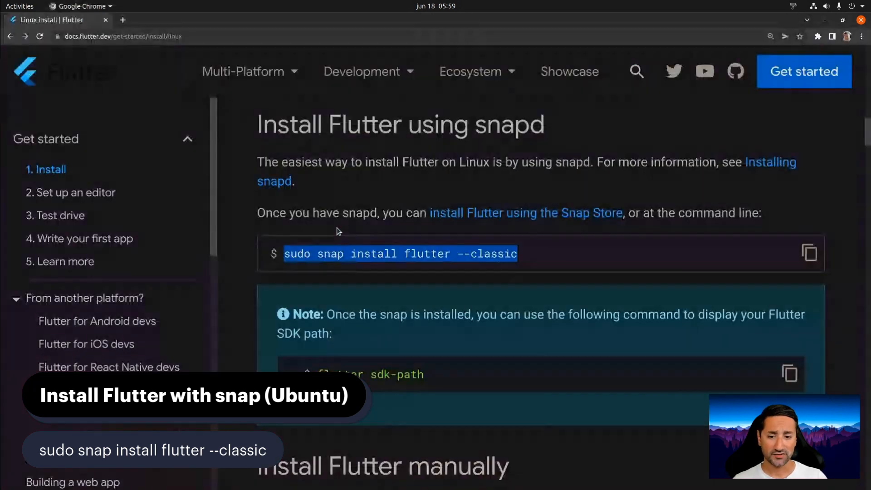
pyautogui.scroll(3)
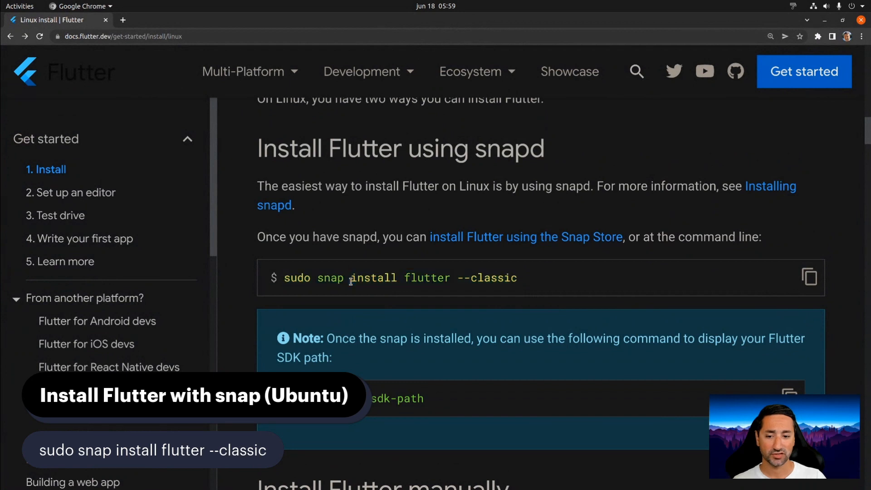
pyautogui.doubleClick(372, 277)
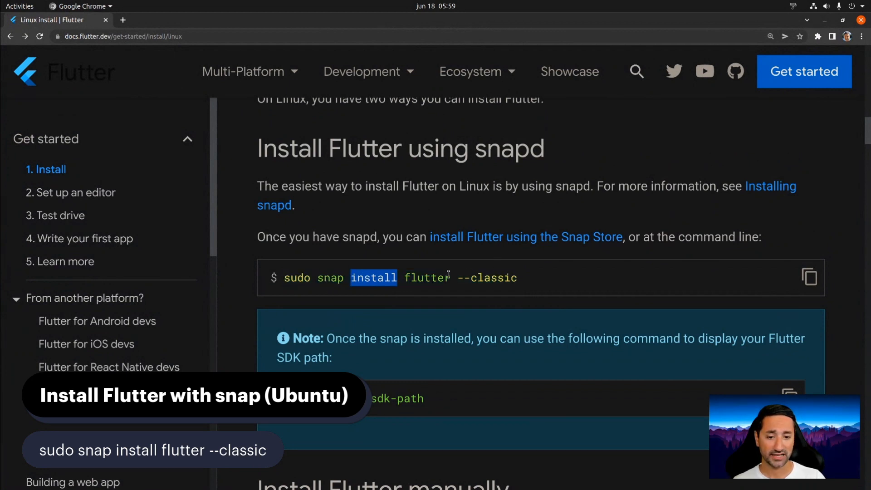
pyautogui.scroll(-3)
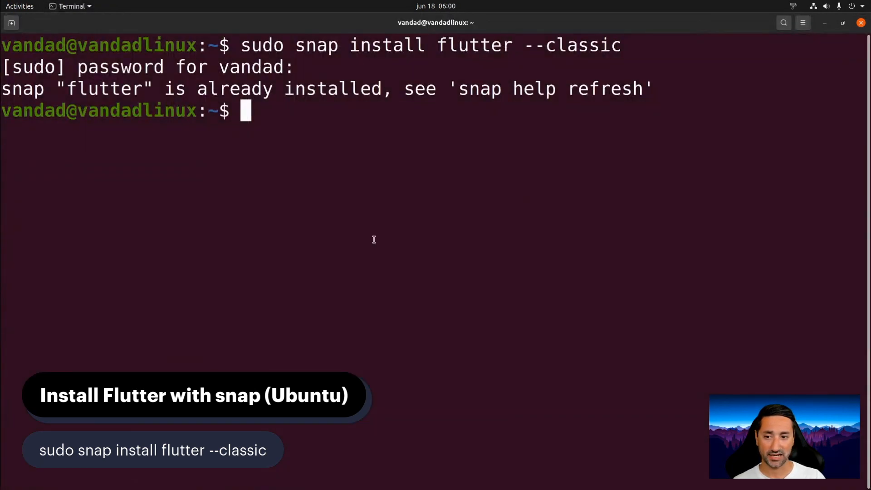
# Enter 'flutter sdk' at the prompt and switch to the docs to check the sdk-path command.
pyautogui.write('flutter sdk')
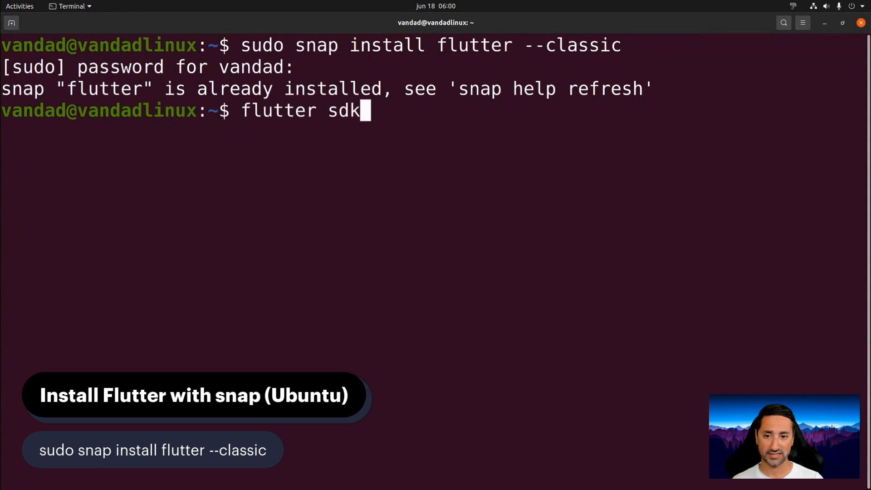
pyautogui.press('Return')
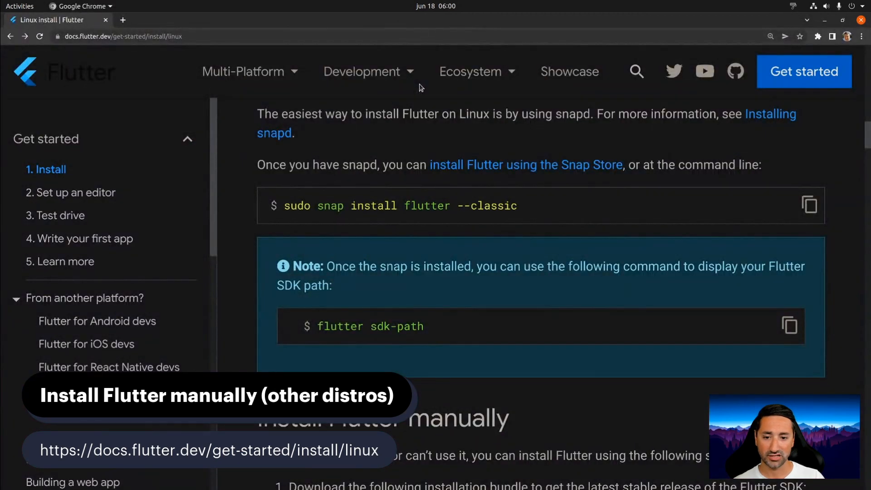
# Scroll through the Install Flutter manually steps and back up.
pyautogui.scroll(-3)
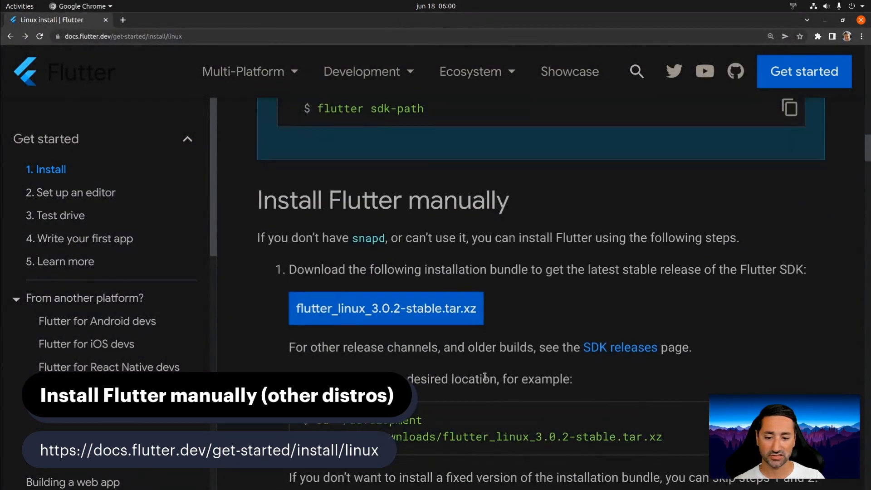
pyautogui.scroll(-3)
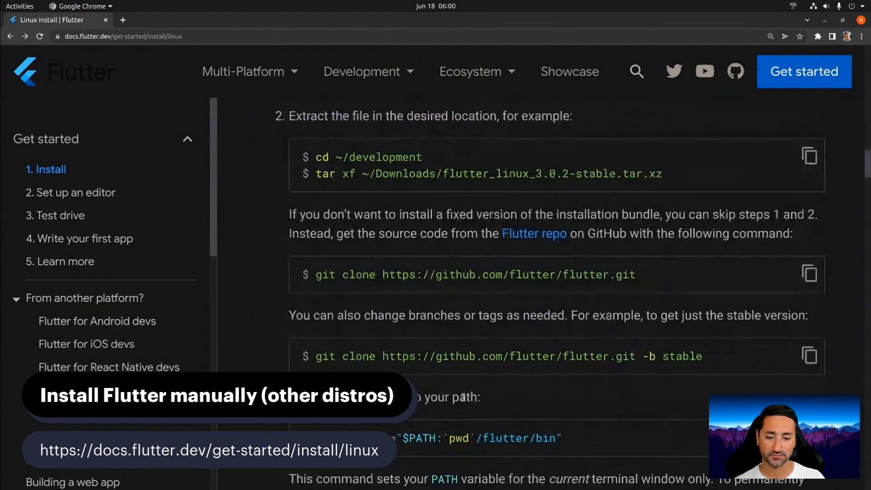
pyautogui.scroll(-3)
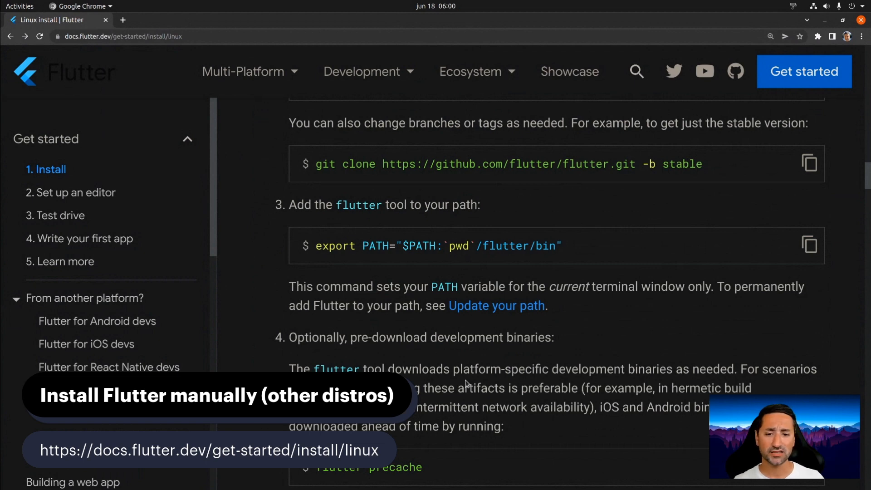
pyautogui.scroll(3)
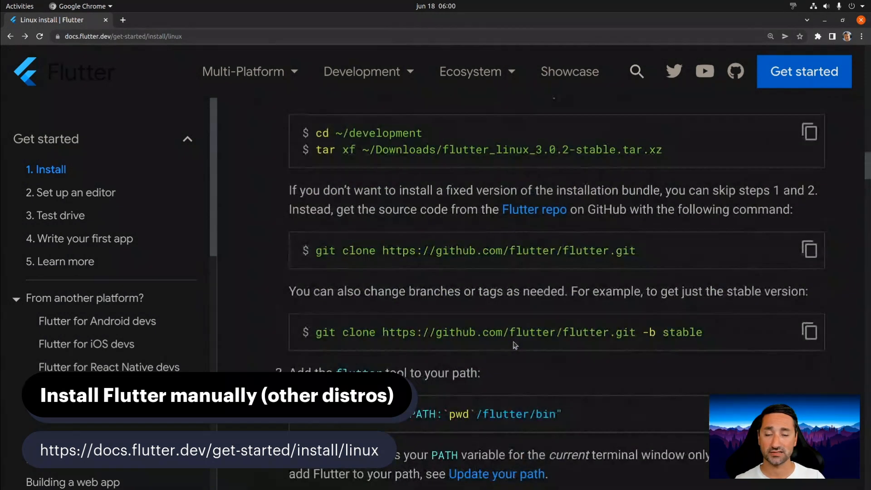
pyautogui.scroll(3)
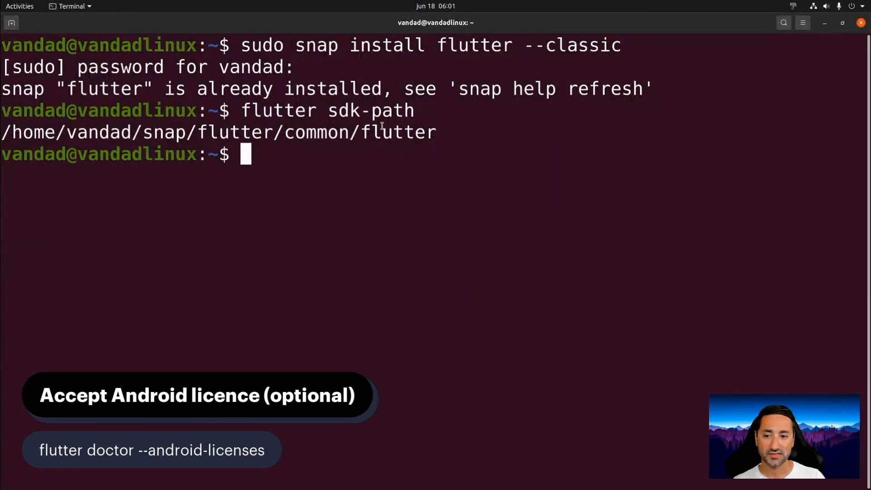
pyautogui.moveTo(405, 251)
pyautogui.write('flutter doctor')
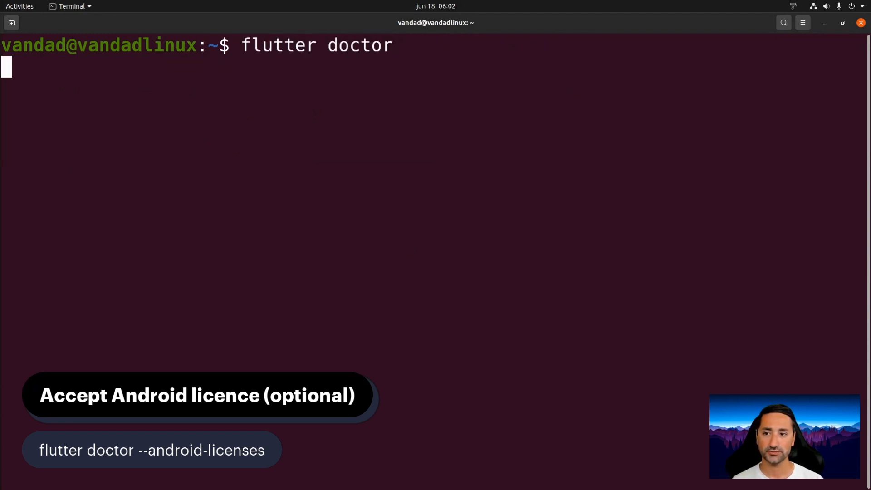
# Run flutter doctor and wait for its summary reporting Flutter 3.0.1.
pyautogui.press('Return')
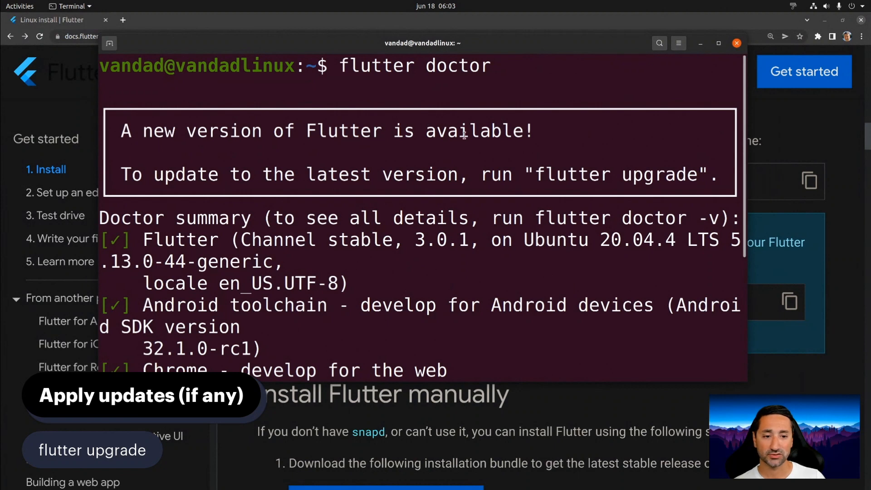
# Run flutter upgrade as suggested by the doctor's update notice.
pyautogui.doubleClick(621, 174)
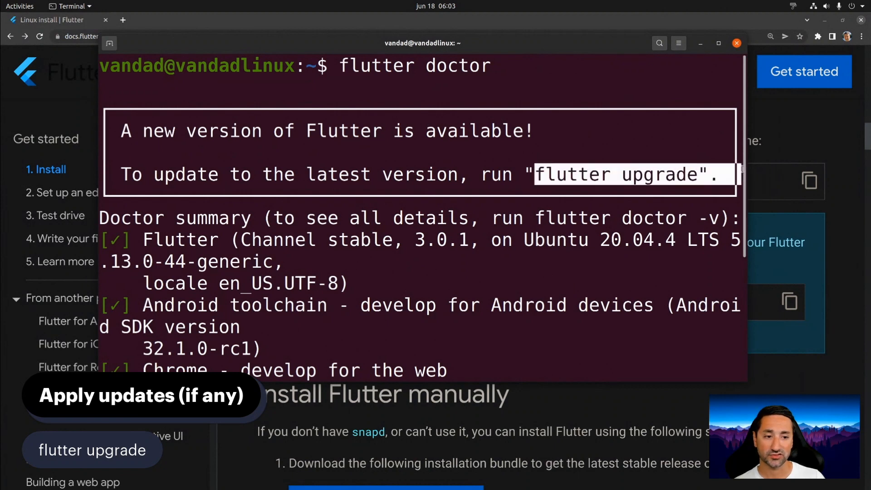
pyautogui.scroll(-3)
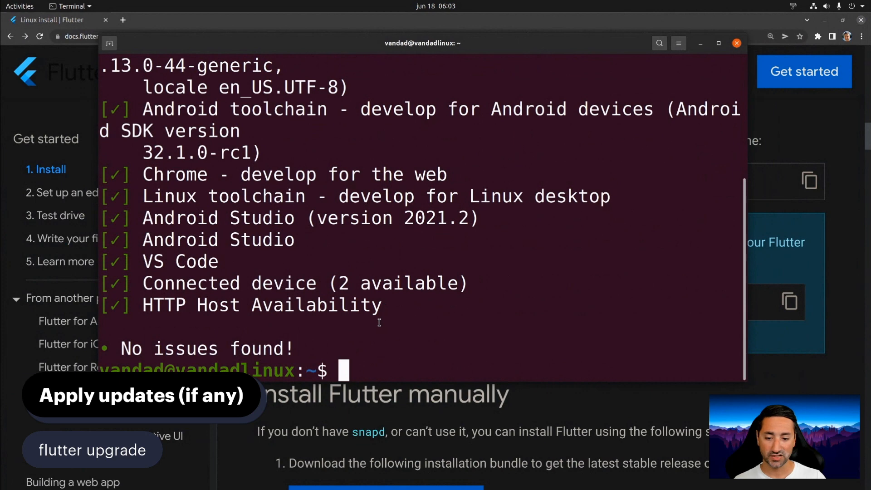
pyautogui.write('flutter upgrad')
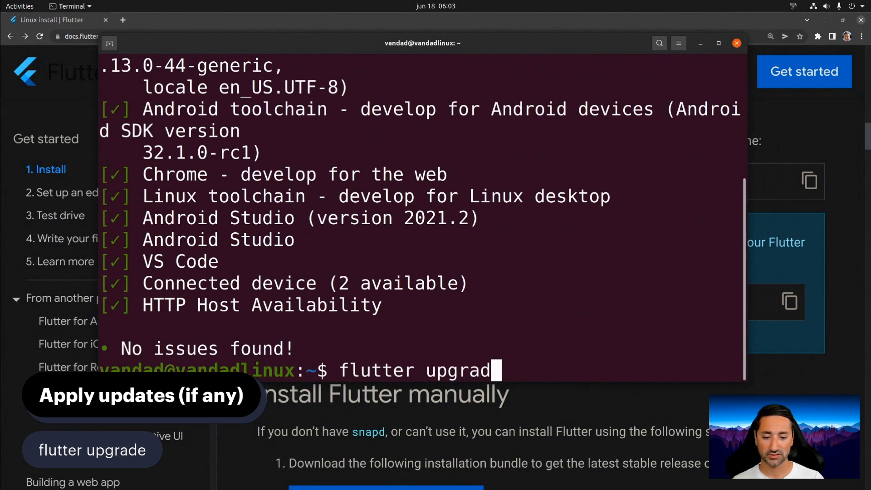
pyautogui.press('Return')
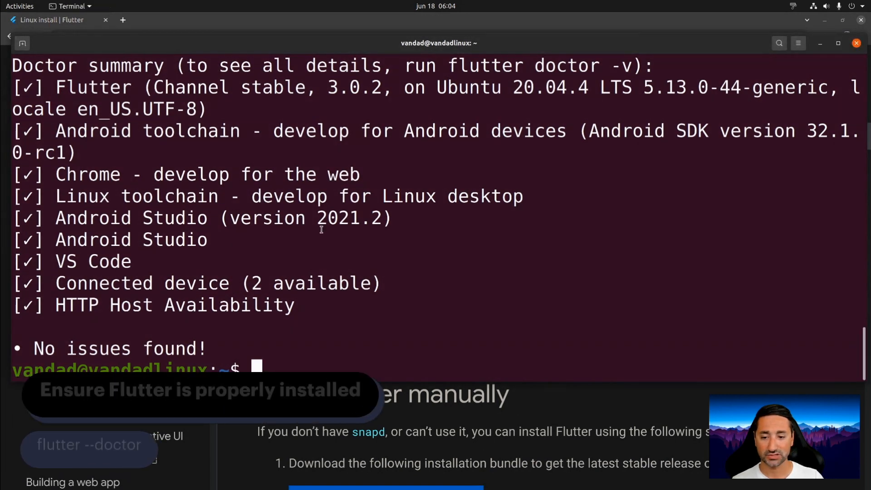
# Rerun flutter doctor on a fresh screen to confirm Flutter 3.0.2.
pyautogui.write('flu')
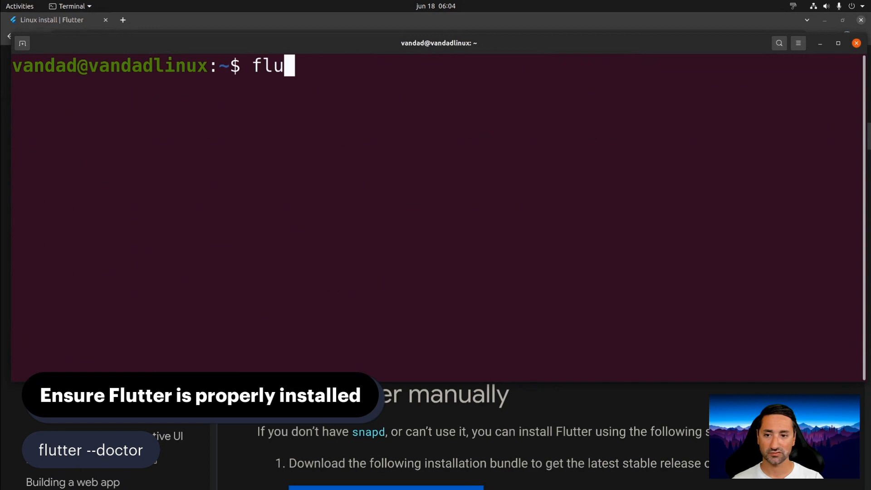
pyautogui.press('Return')
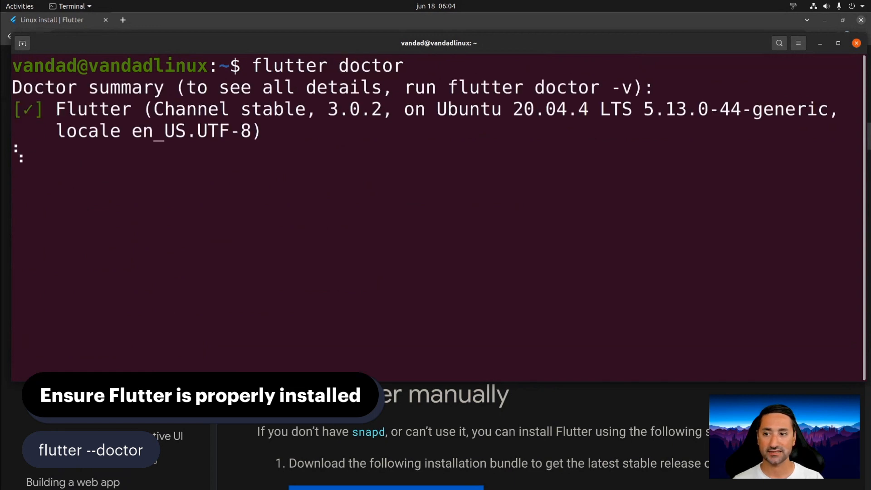